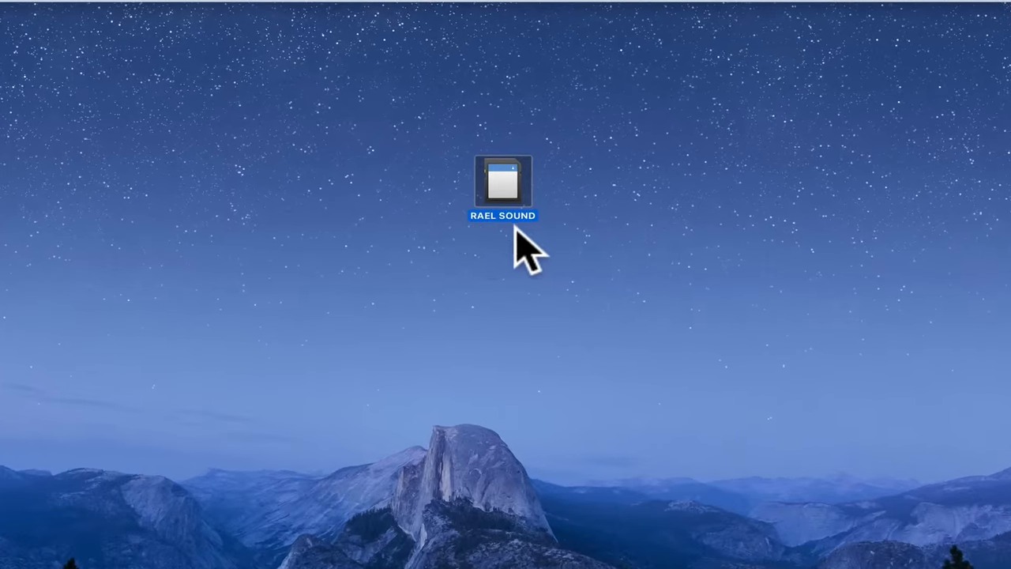
- Launch Disk Utility from the Other group in Launchpad
left_click_drag(503, 186, 542, 154)
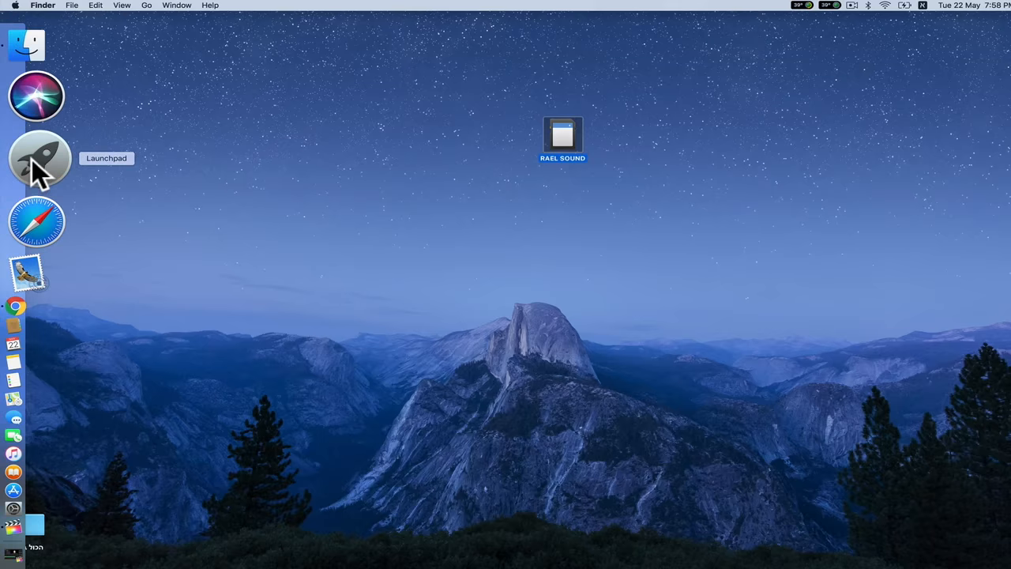
left_click(39, 159)
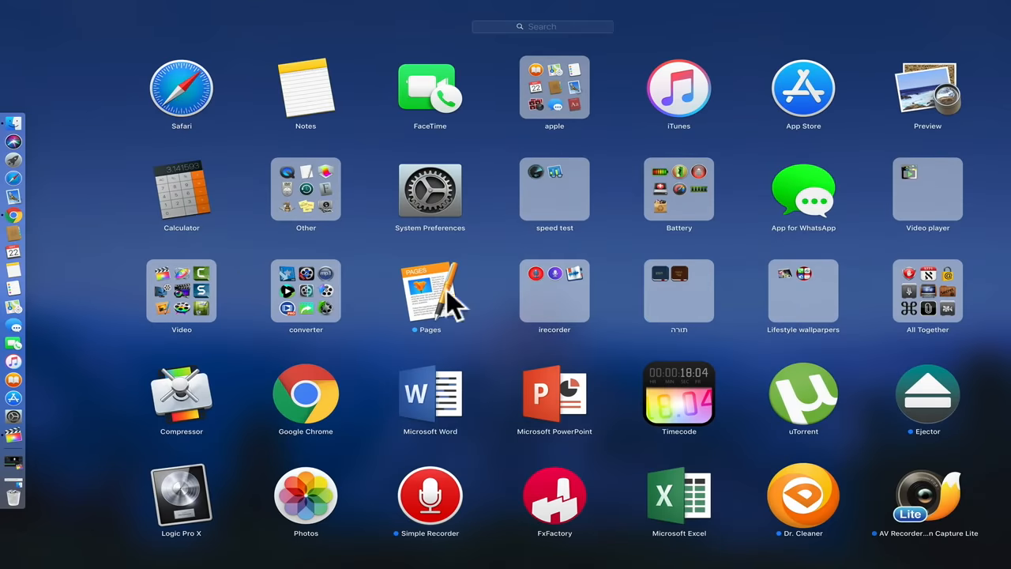
mouse_move(308, 205)
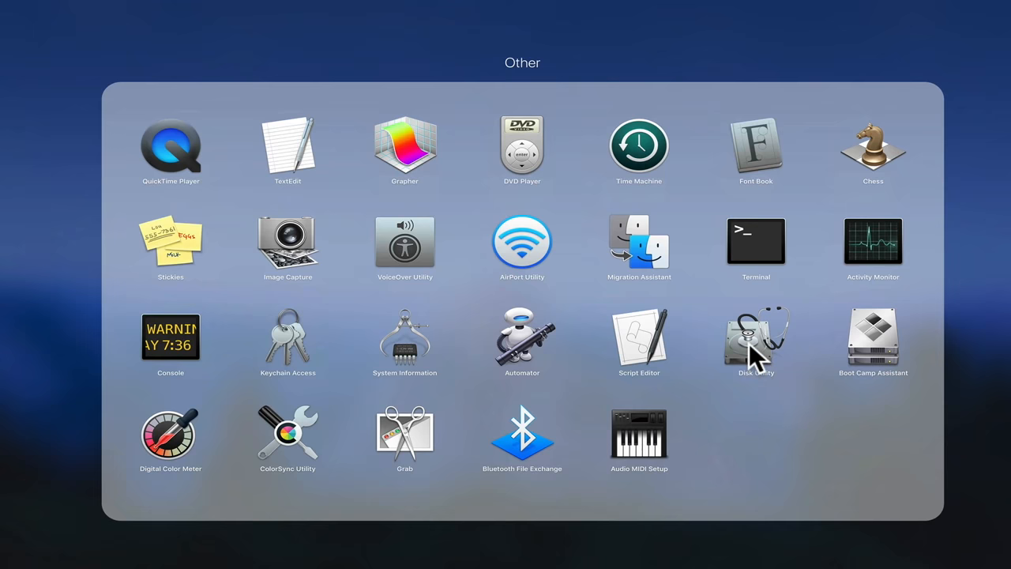
double_click(756, 340)
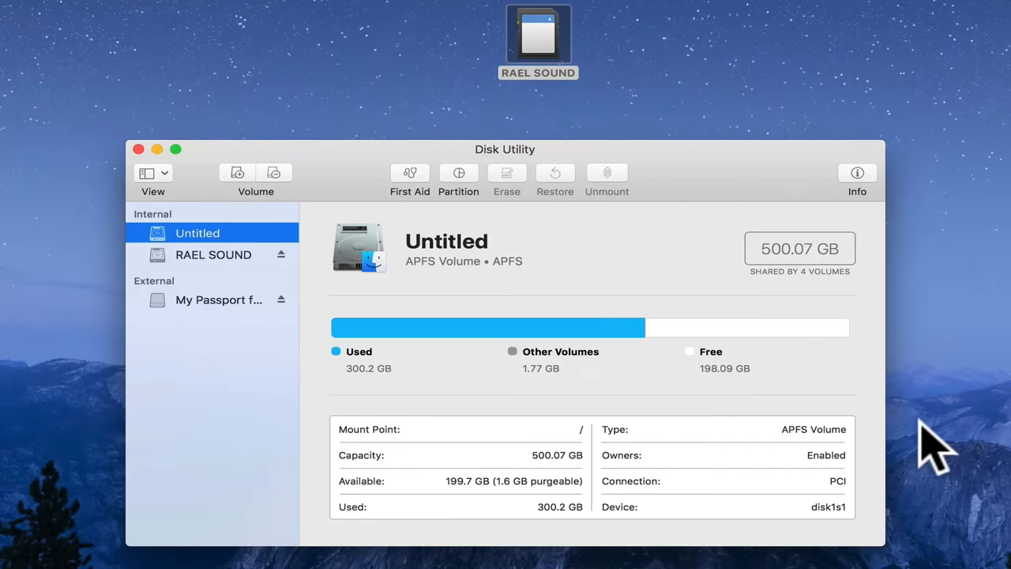
- Select the 1.98 GB FAT16 RAEL SOUND card and bring up its erase dialog
left_click(213, 255)
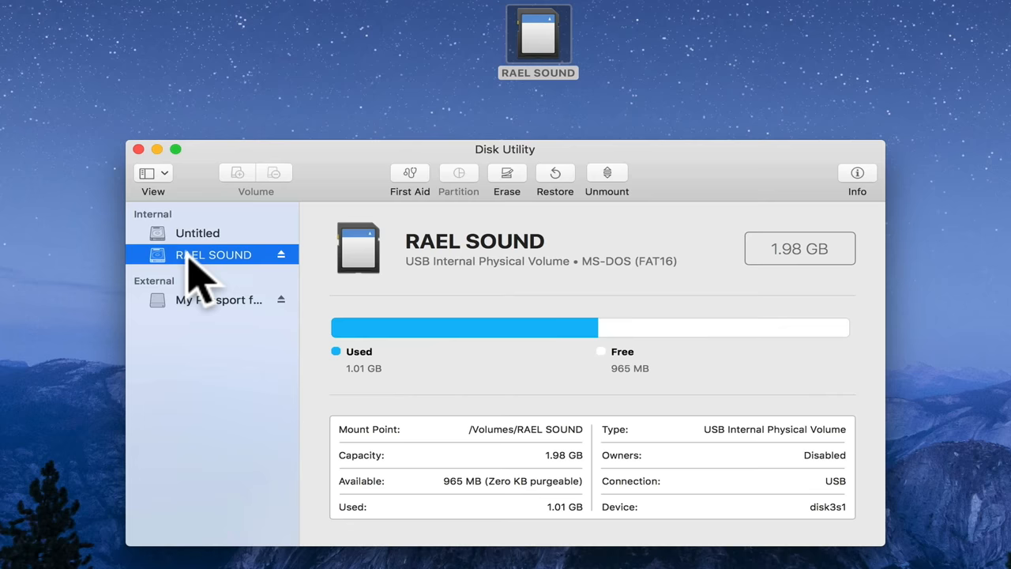
mouse_move(845, 282)
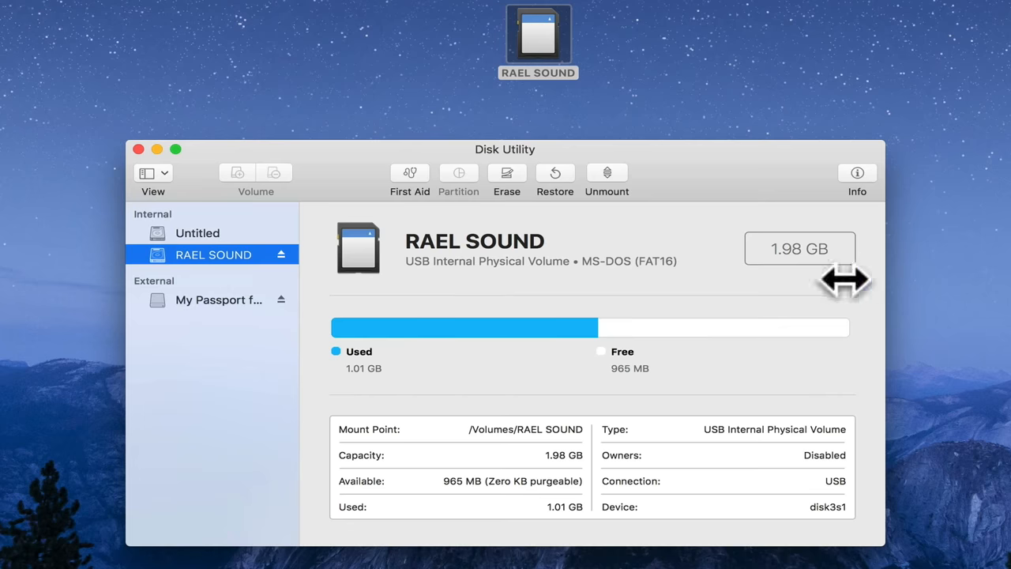
mouse_move(613, 281)
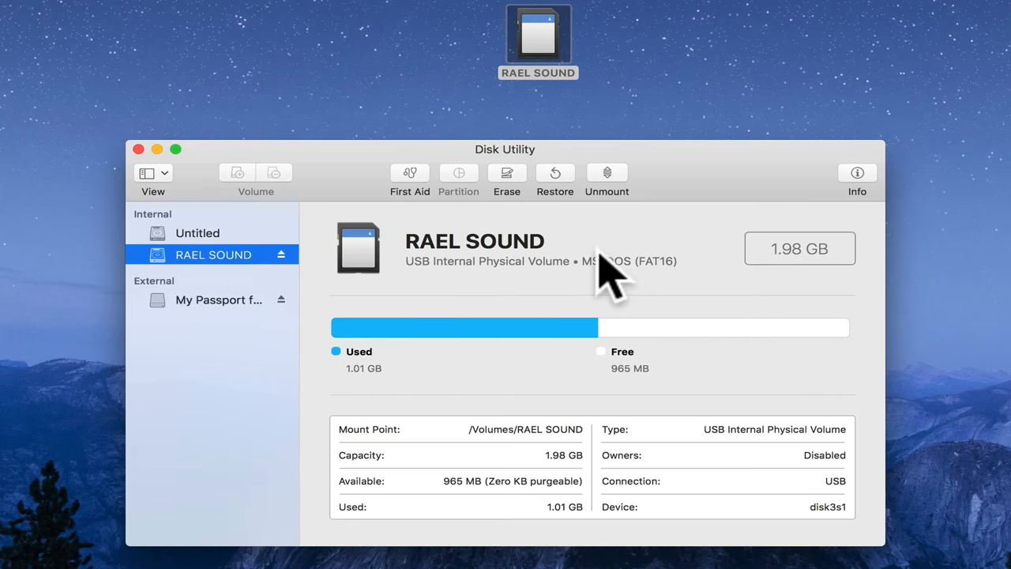
left_click(506, 177)
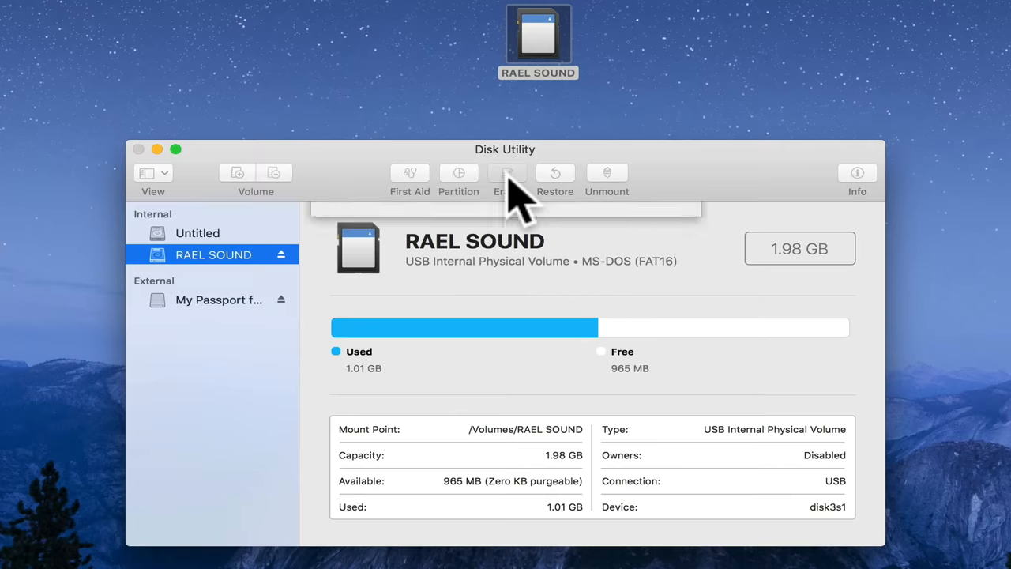
left_click(505, 173)
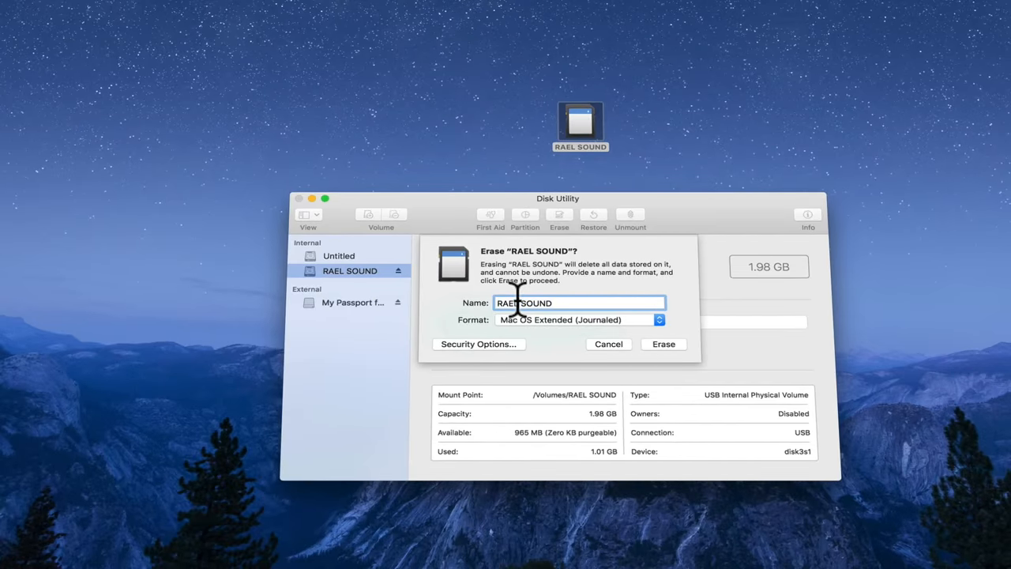
mouse_move(581, 344)
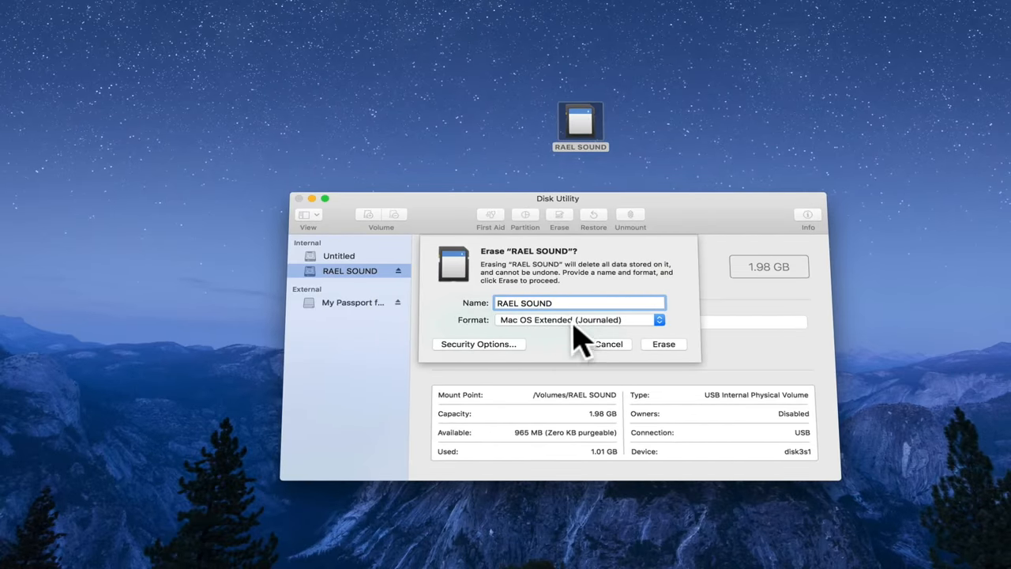
mouse_move(365, 208)
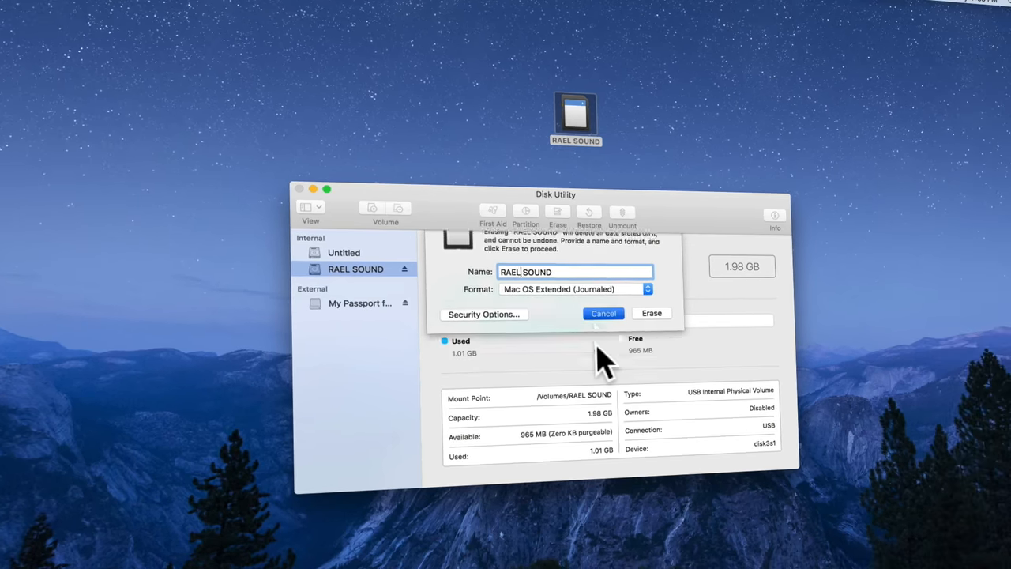
- Cancel the erase and view the card's STEP folder in Finder
left_click(604, 313)
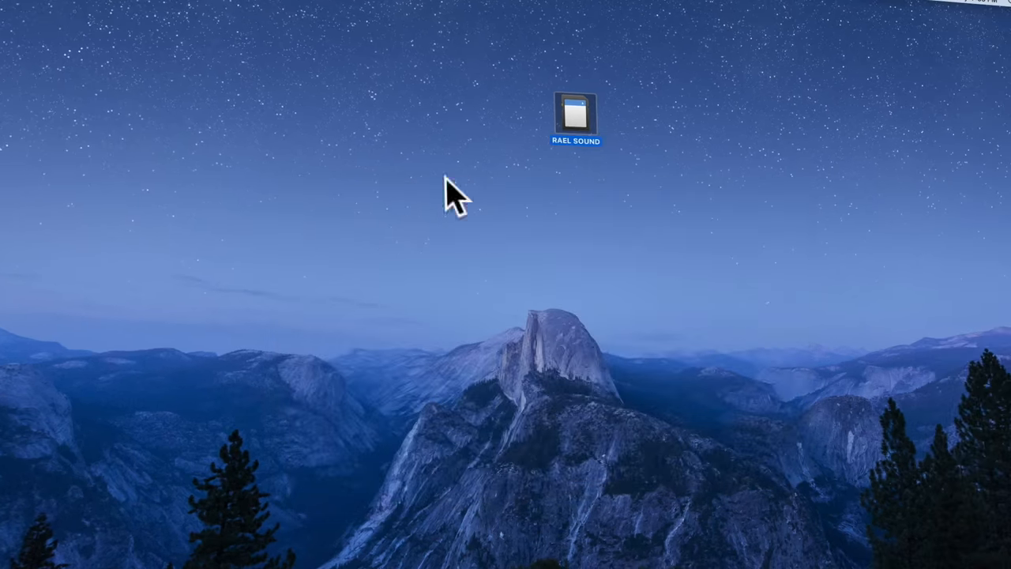
double_click(577, 117)
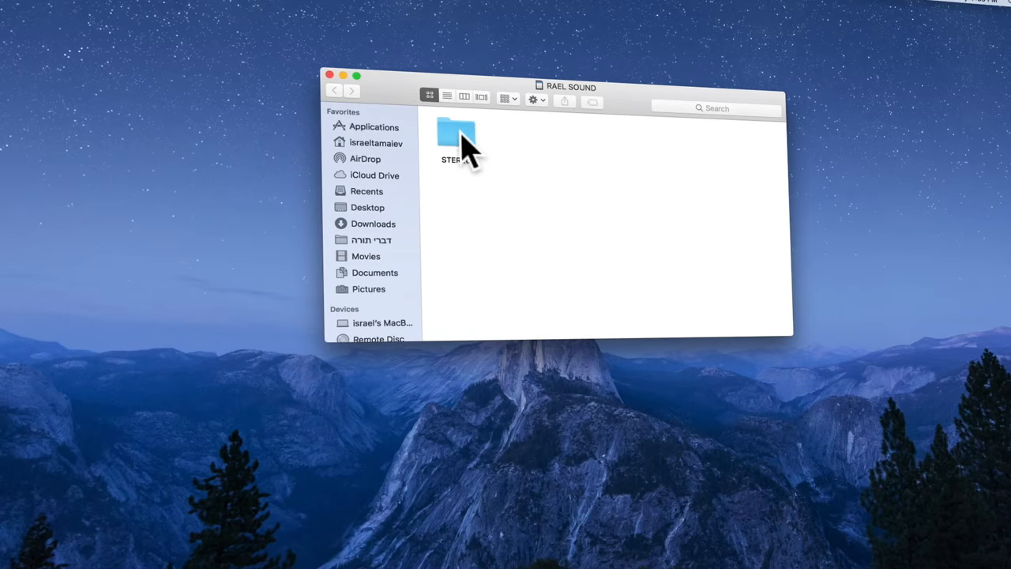
double_click(455, 133)
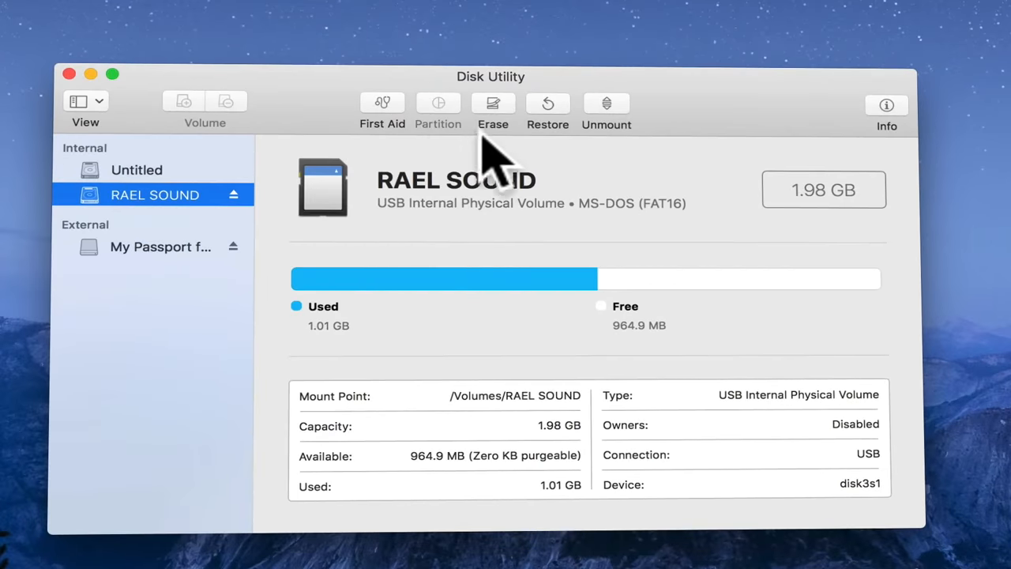
- Reopen the erase dialog and choose MS-DOS (FAT) as the format, name unchanged
left_click(493, 105)
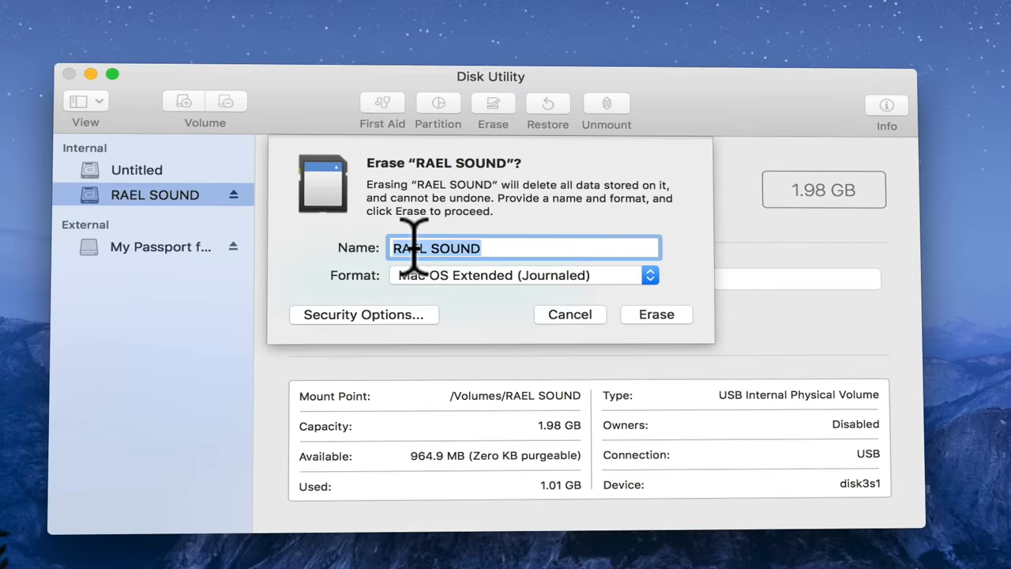
mouse_move(505, 300)
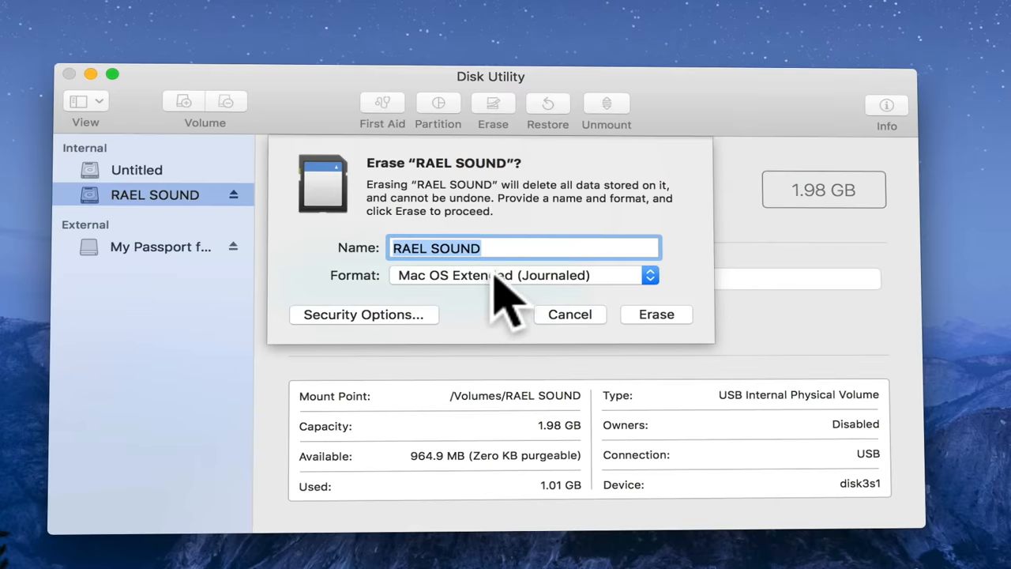
left_click(523, 275)
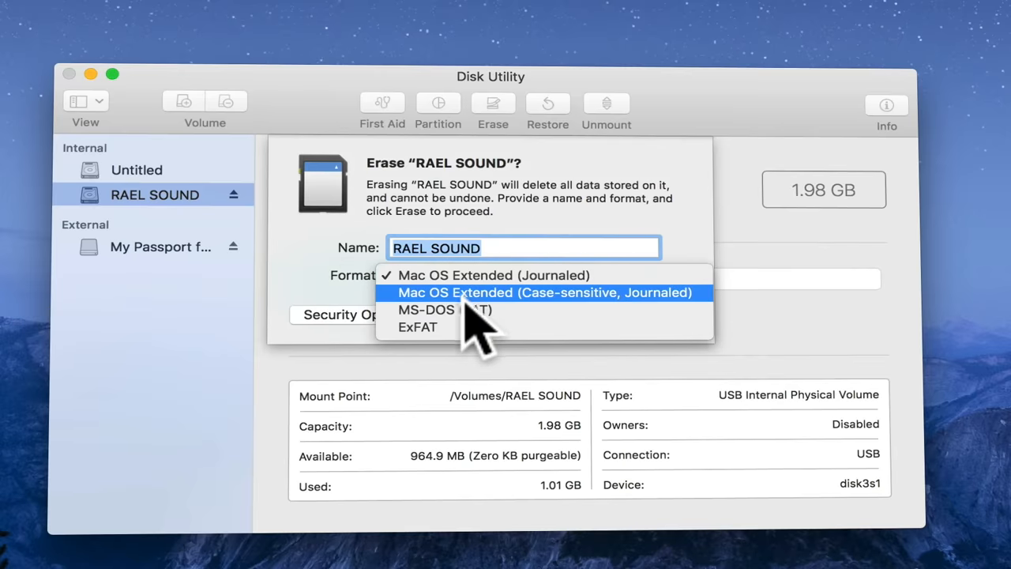
mouse_move(434, 310)
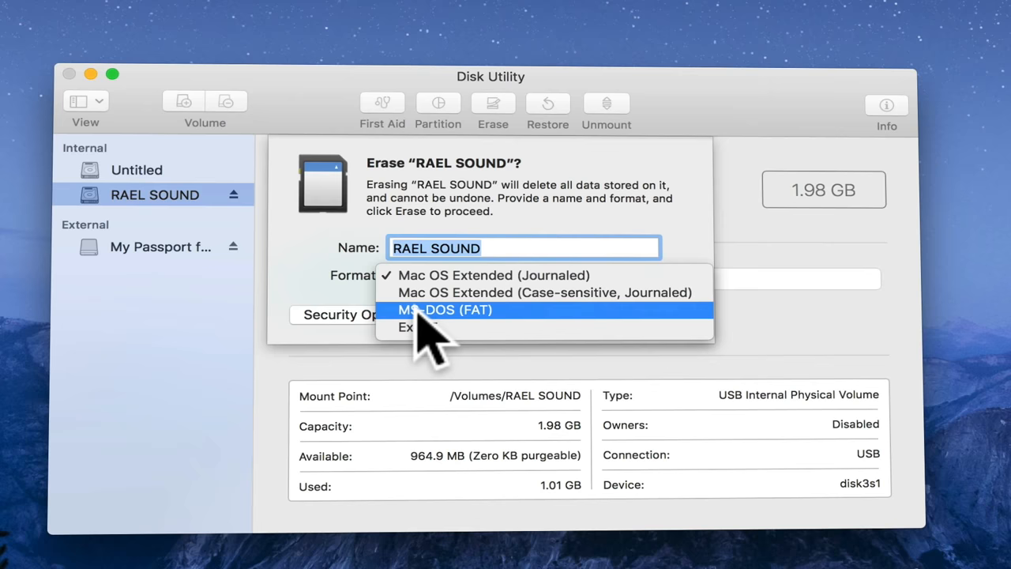
mouse_move(487, 340)
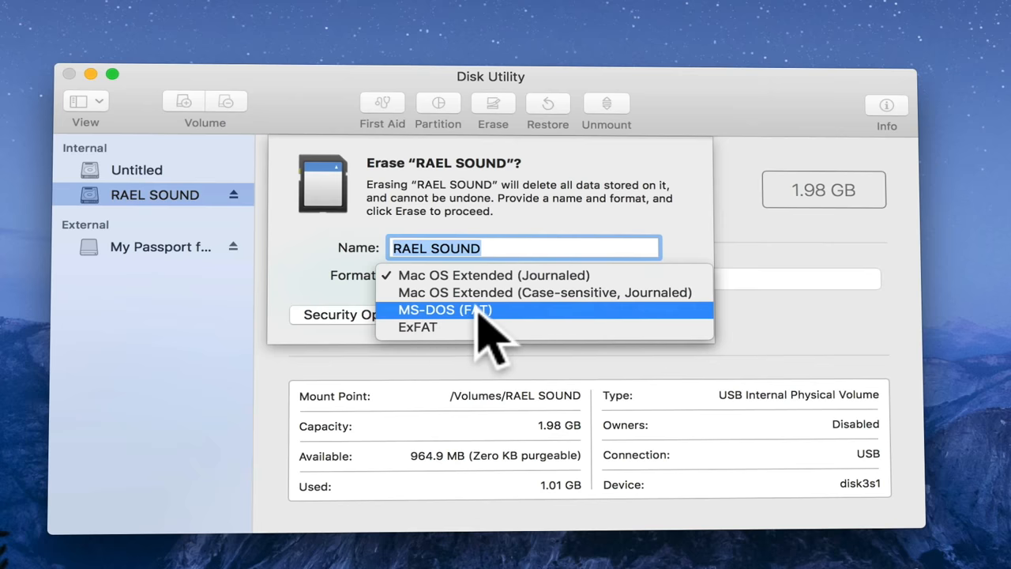
left_click(445, 310)
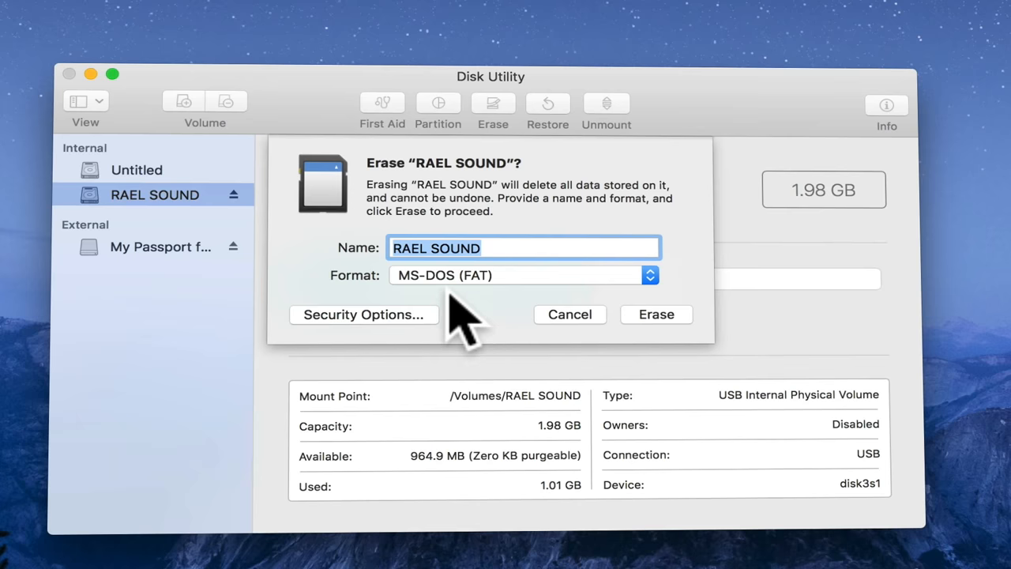
mouse_move(600, 340)
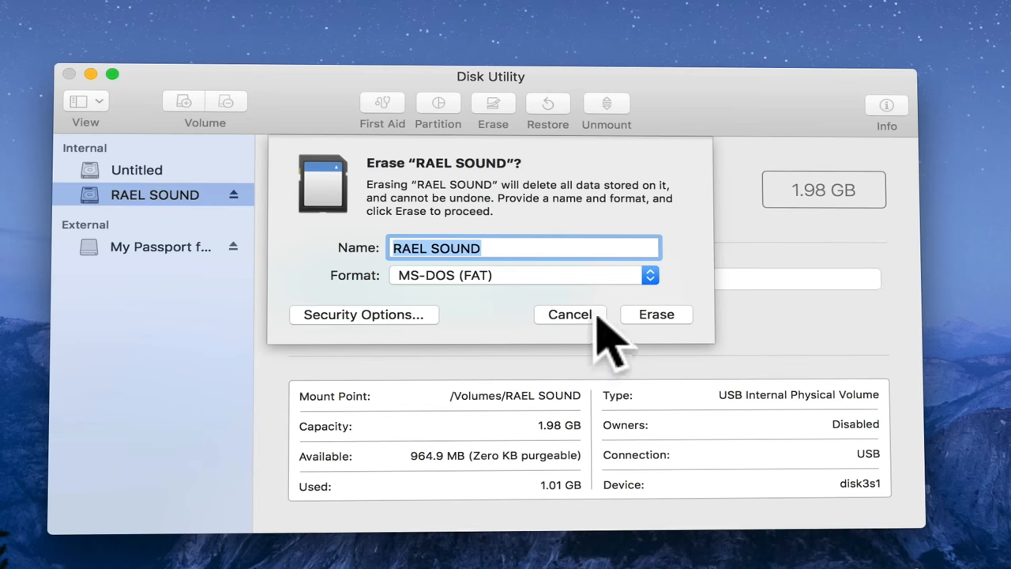
- Erase RAEL SOUND as MS-DOS (FAT), leaving 1.98 GB free, and acknowledge completion
left_click(656, 312)
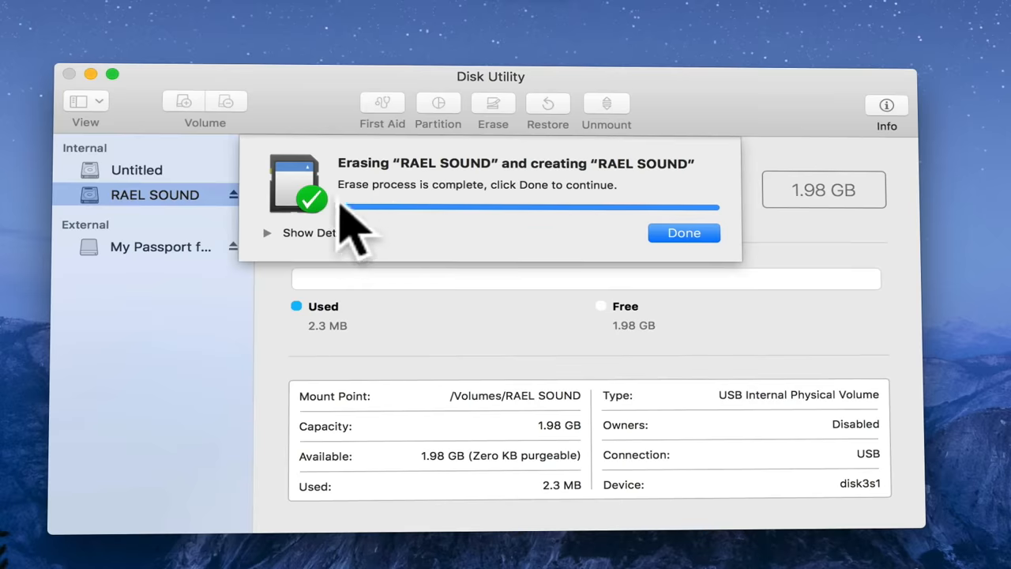
mouse_move(640, 284)
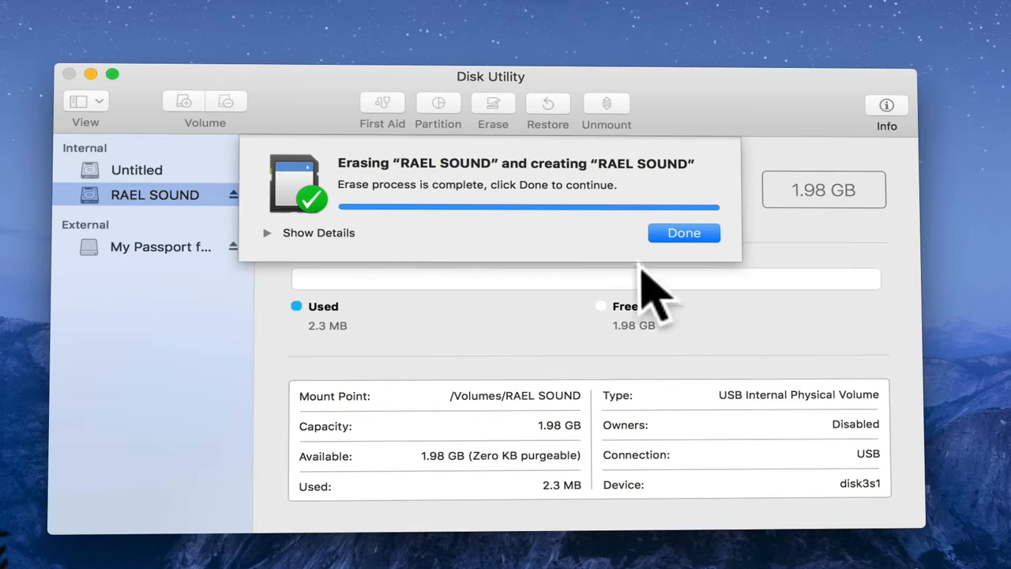
left_click(682, 232)
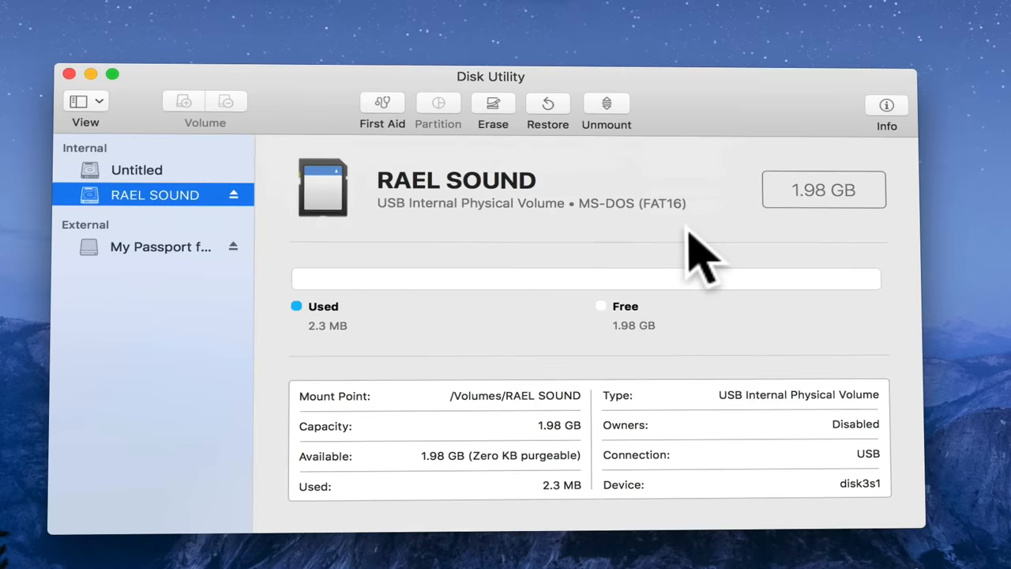
mouse_move(561, 261)
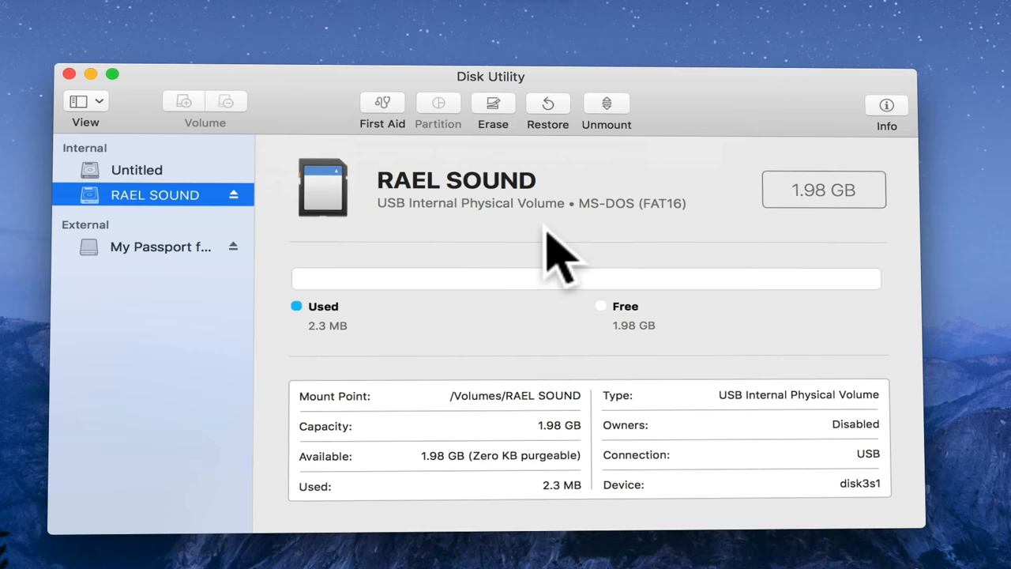
mouse_move(440, 260)
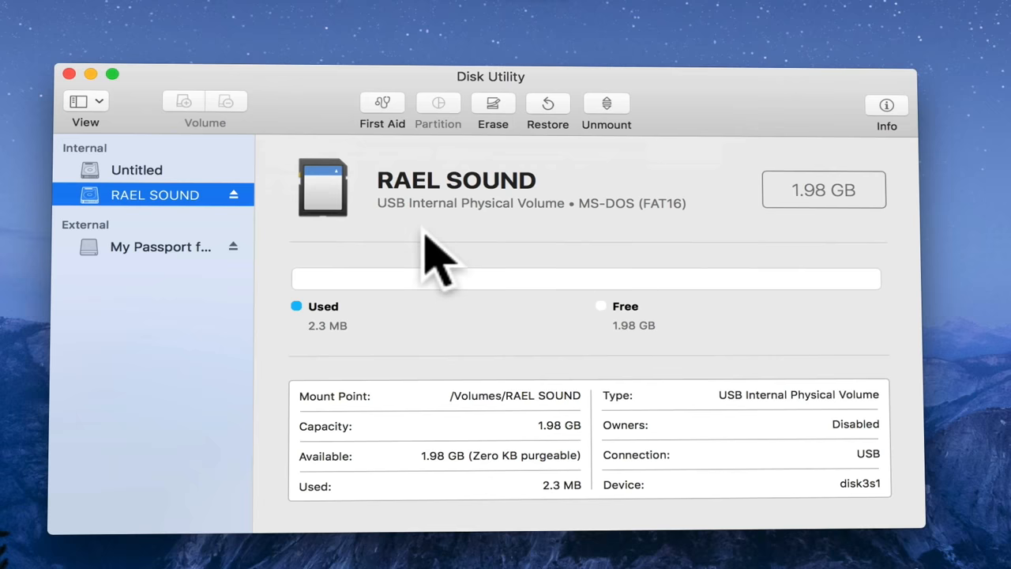